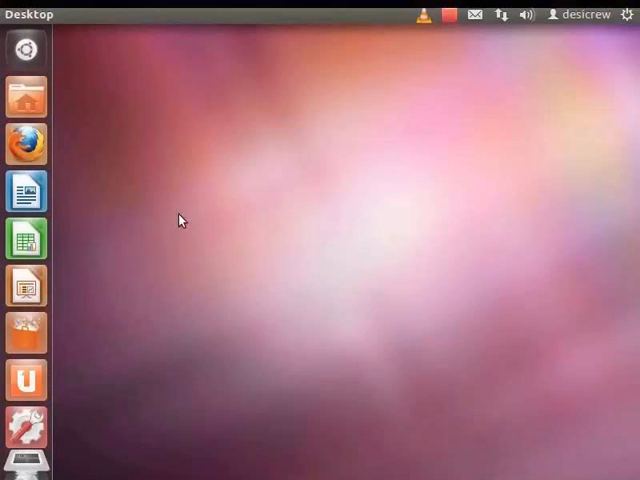
- Search the Dash for 'Ktouch' and launch the KTouch application
click(24, 48)
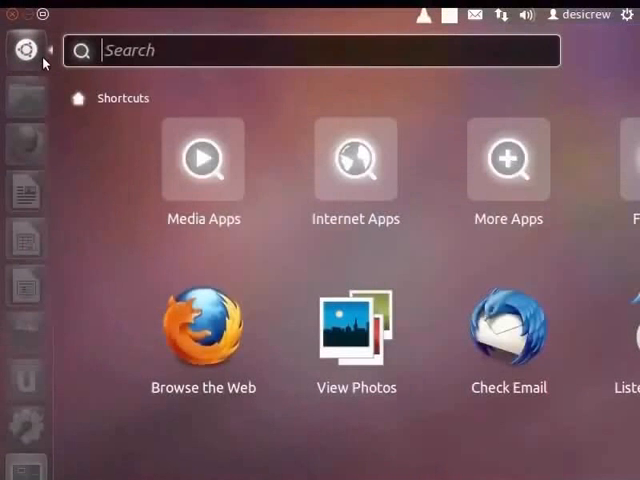
text(Ktouch)
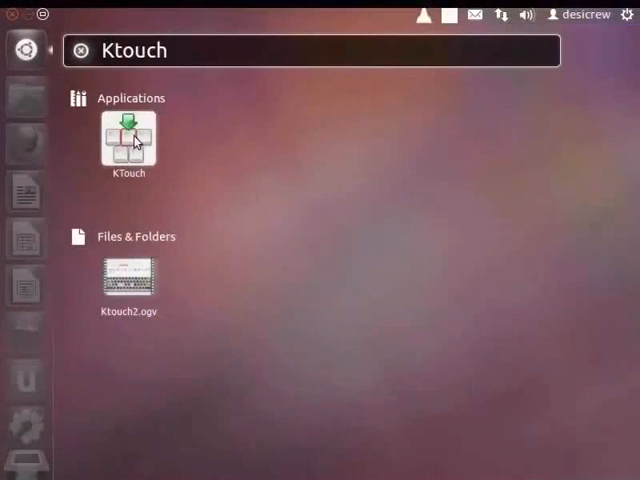
double_click(128, 138)
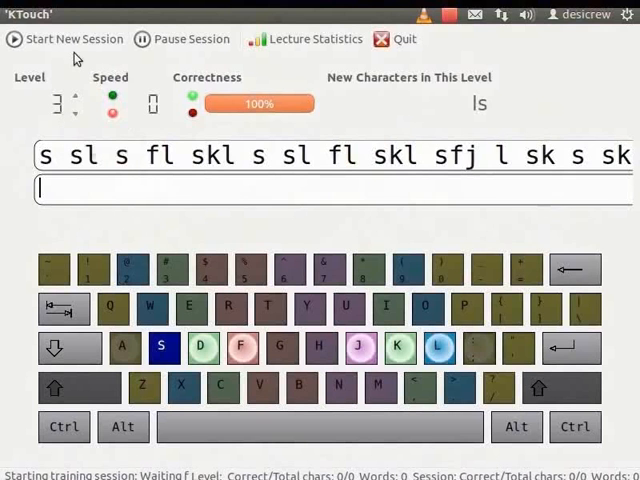
- Create a new lecture from the File menu so the lecture editor opens unnamed
click(68, 14)
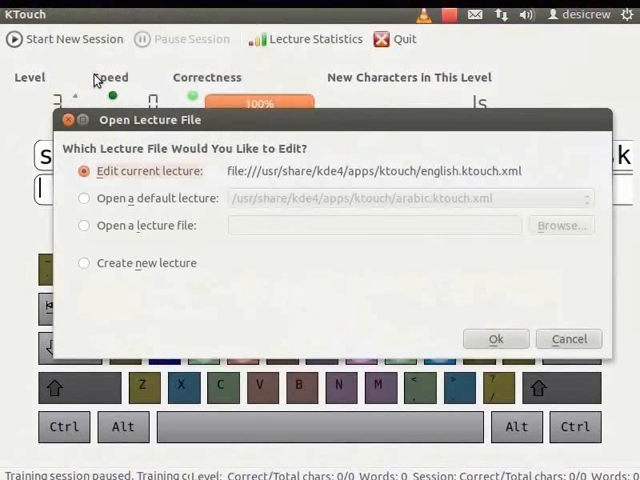
mouse_move(140, 126)
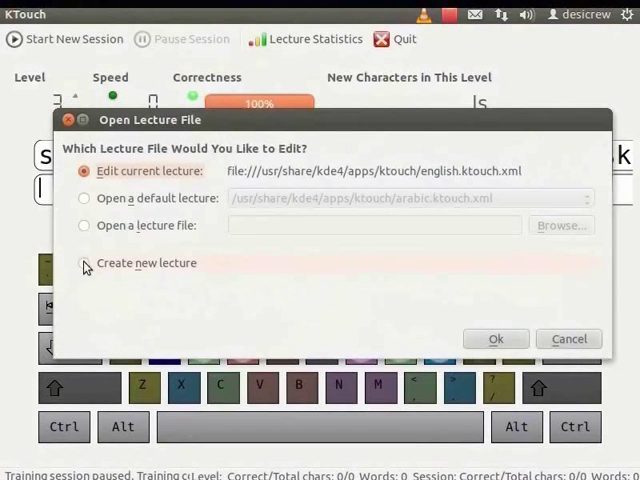
click(84, 262)
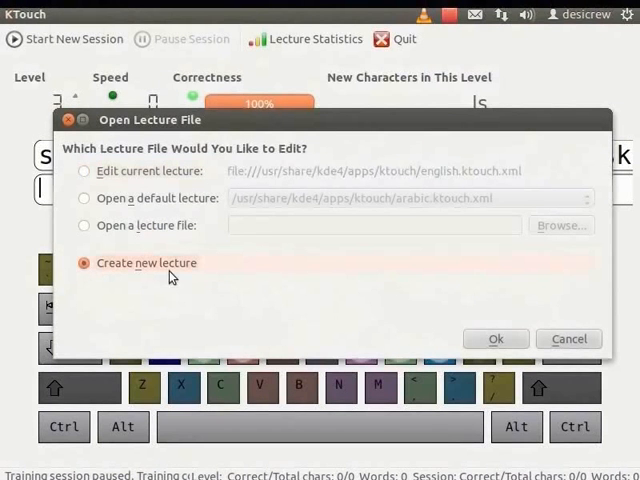
click(496, 338)
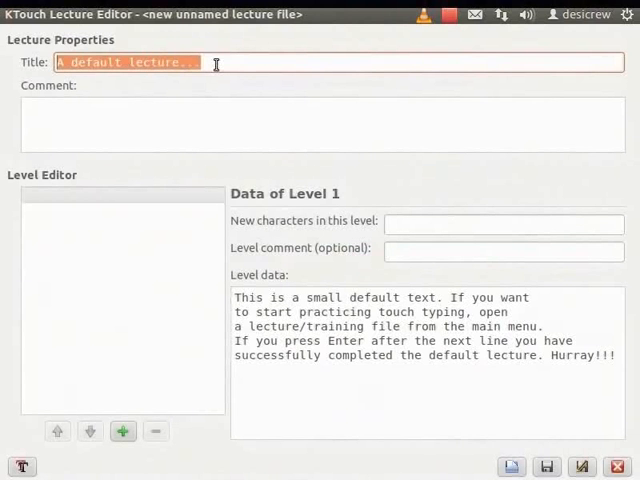
- Title the lecture 'My New Training Lecture'
text(My New Trai)
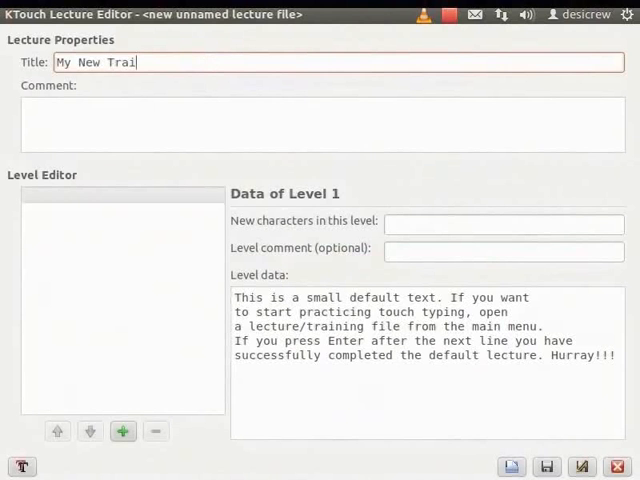
text(ning Lecture)
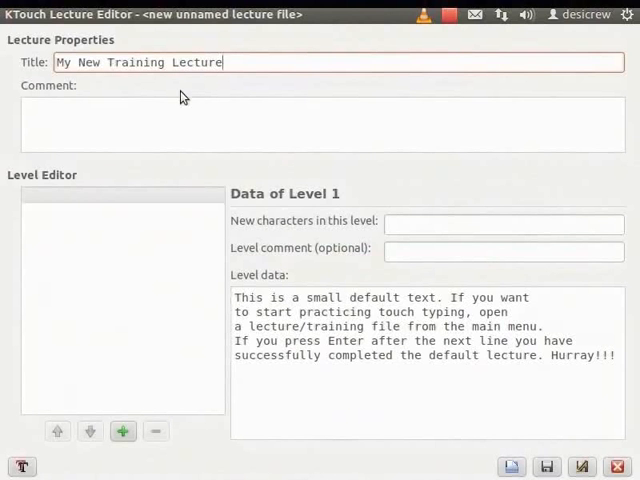
mouse_move(56, 228)
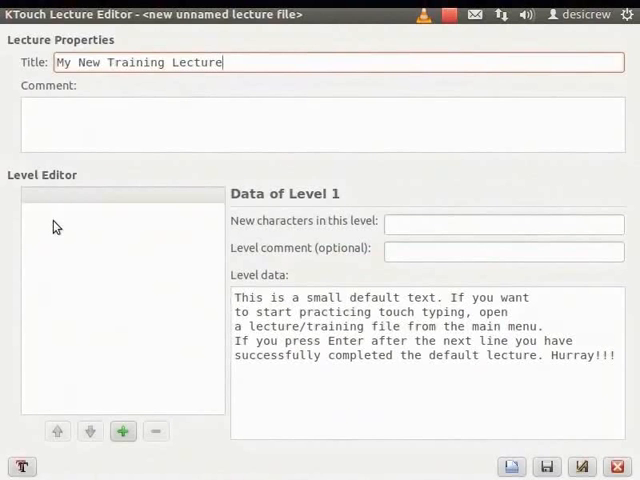
- Make level 1 introduce '& * $' with level data '& * $ & * $ & *'
click(120, 196)
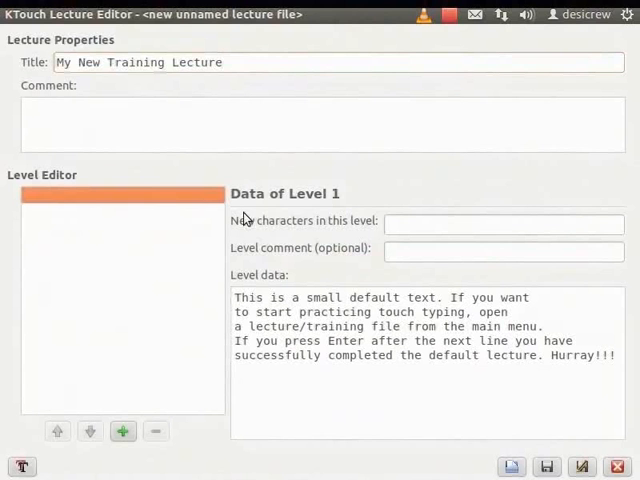
mouse_move(316, 210)
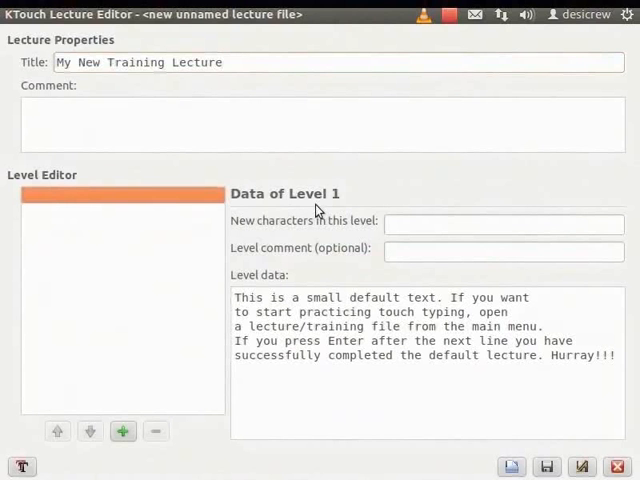
mouse_move(292, 236)
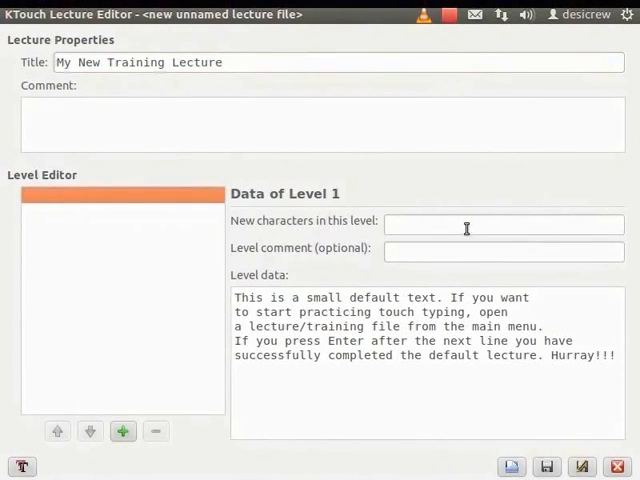
text(&)
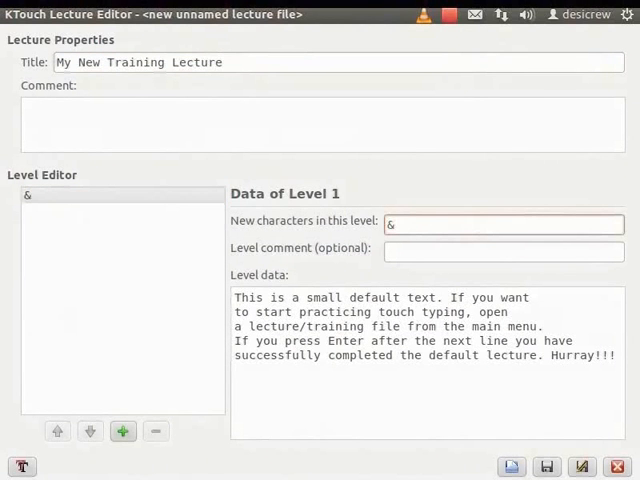
text(* $)
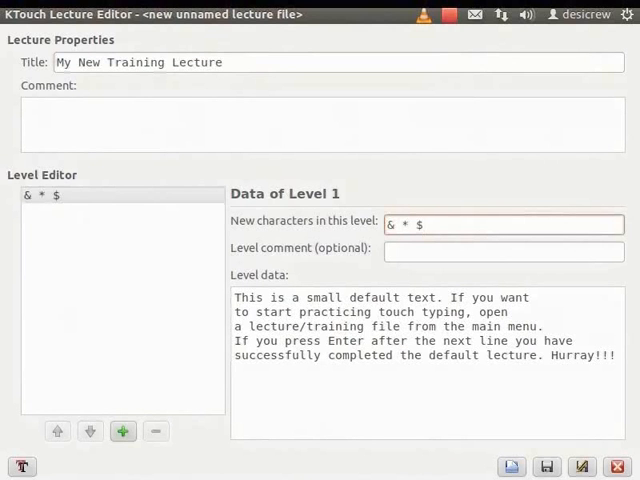
mouse_move(130, 208)
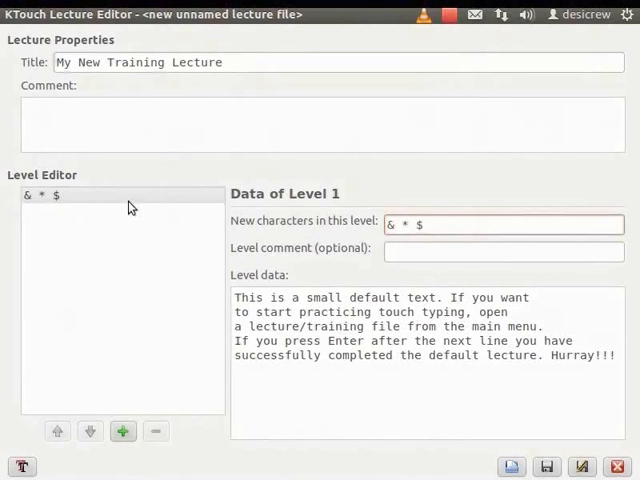
mouse_move(182, 208)
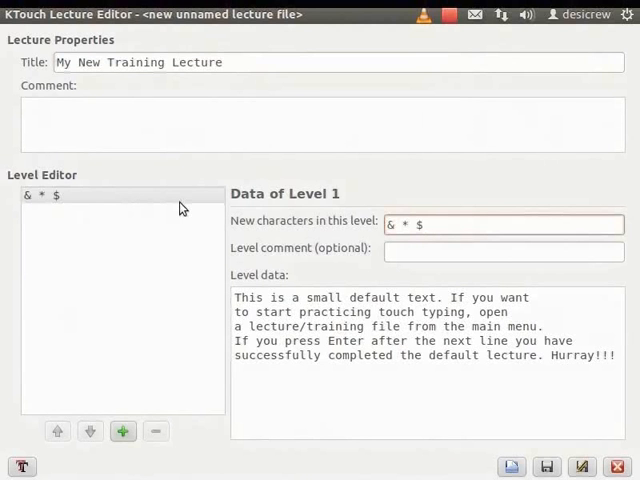
mouse_move(92, 208)
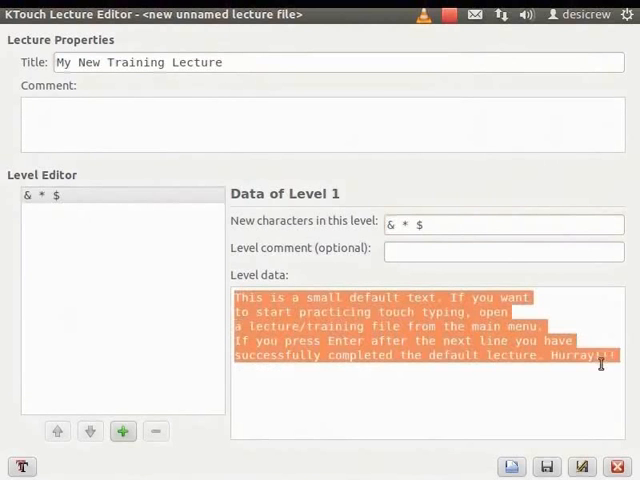
key(Delete)
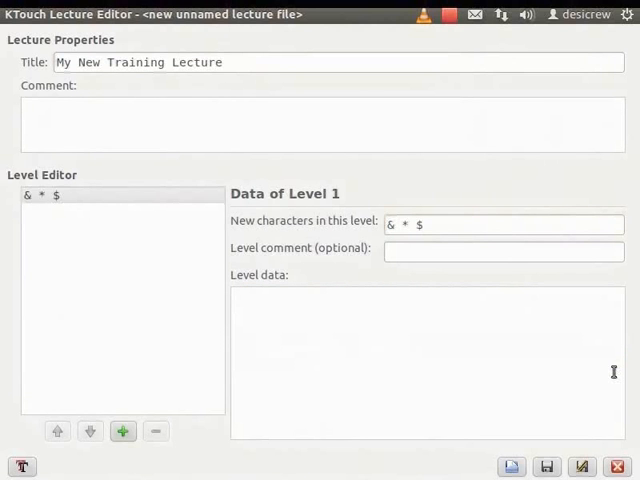
text(& *)
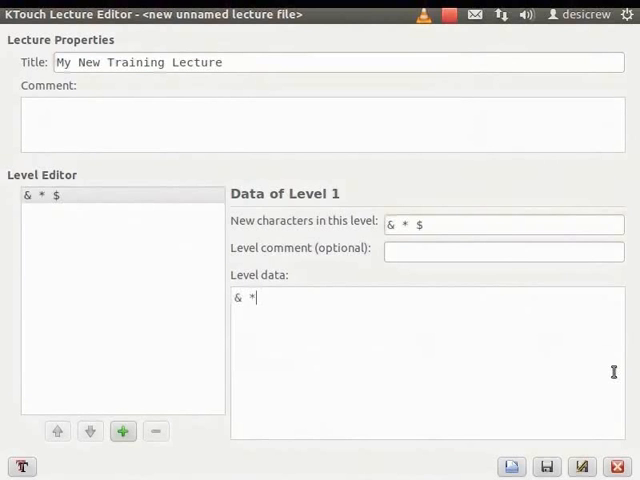
text($ & * $ & * $ & * $ & * $)
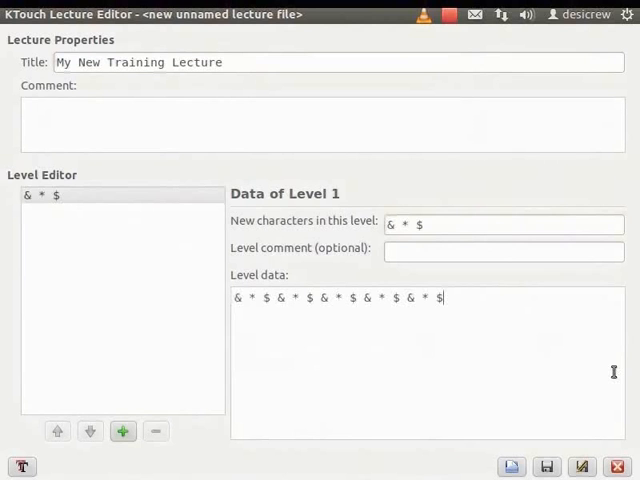
mouse_move(204, 392)
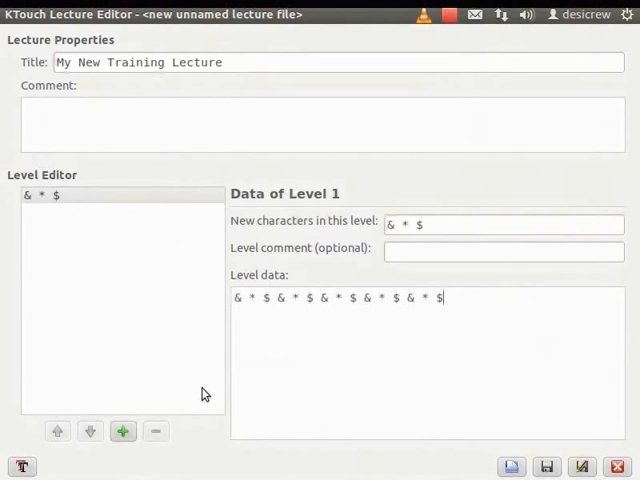
- Add a second level teaching f and j with practice data 'fj fj fj fj'
click(122, 432)
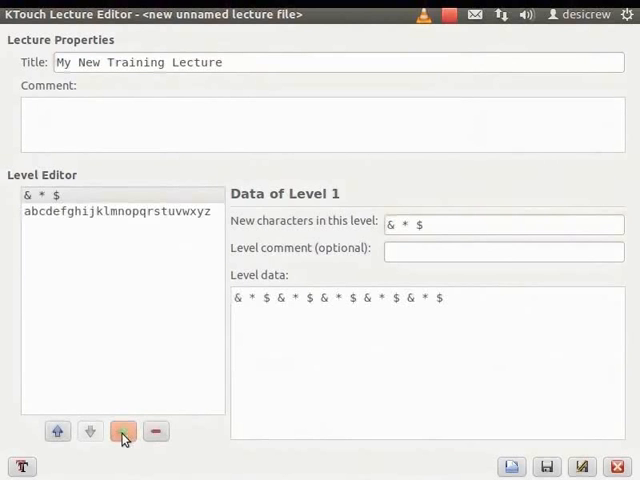
mouse_move(84, 244)
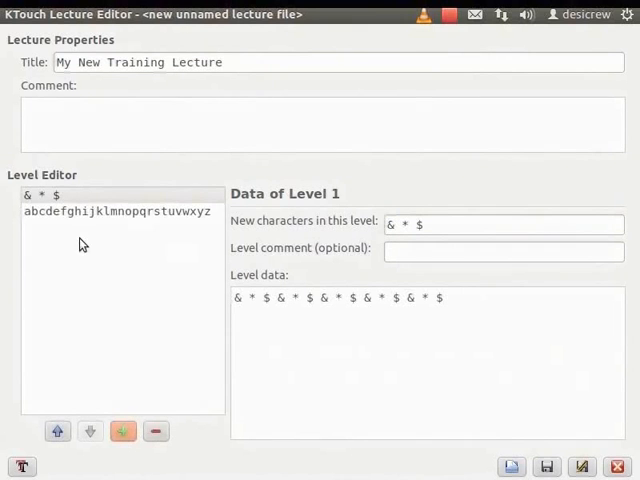
mouse_move(80, 218)
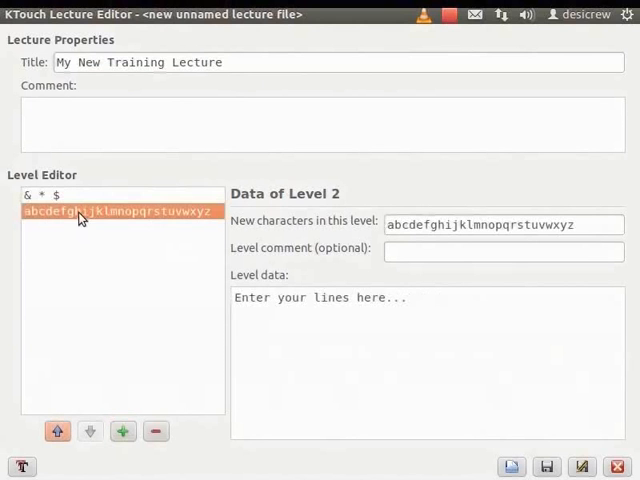
mouse_move(284, 220)
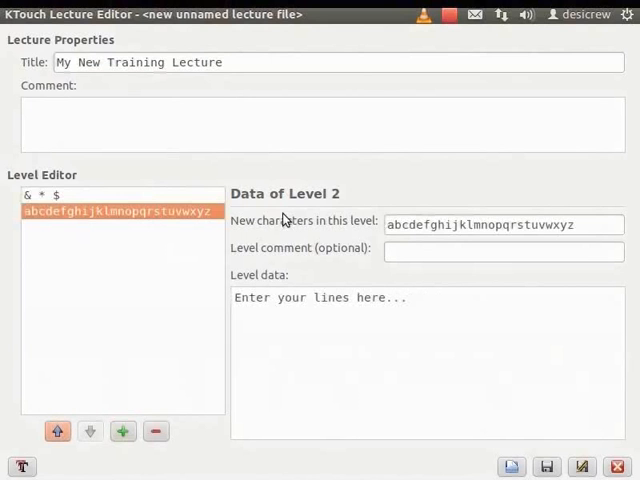
mouse_move(334, 208)
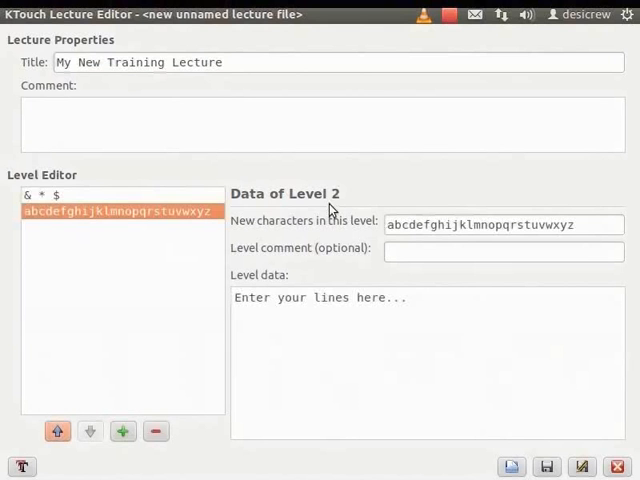
mouse_move(478, 230)
text(fj)
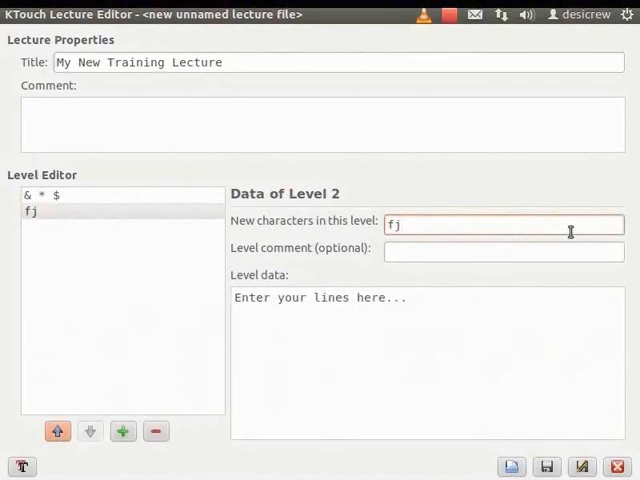
mouse_move(302, 292)
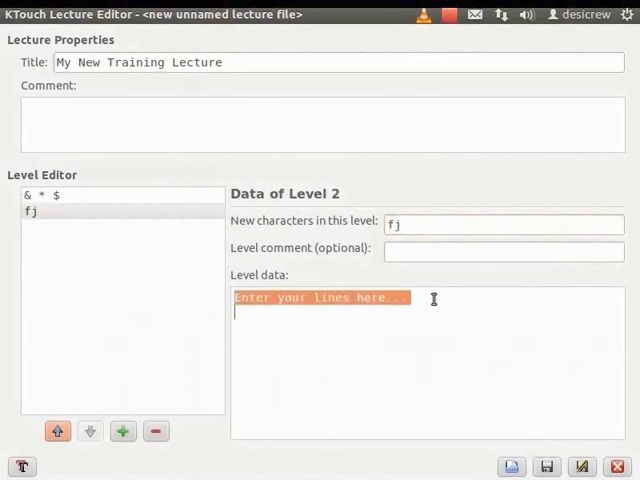
text(fj fj fj fj fj)
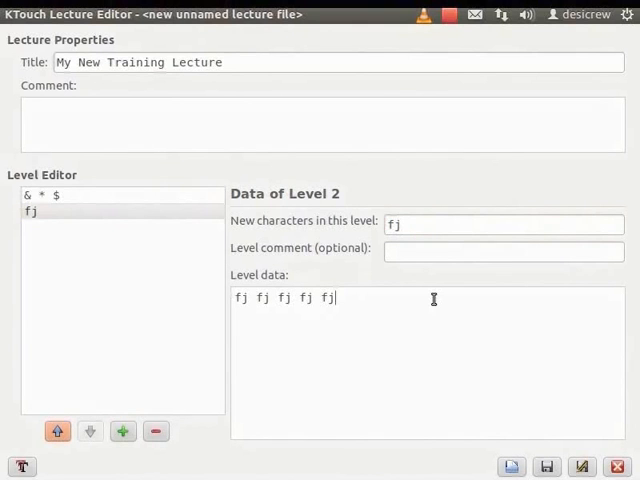
mouse_move(434, 300)
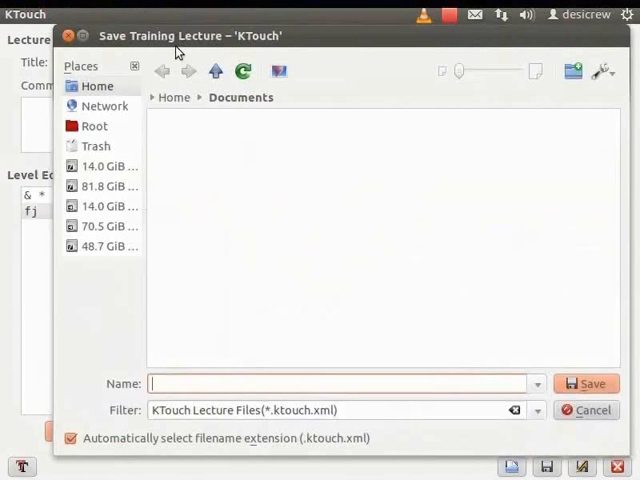
mouse_move(140, 396)
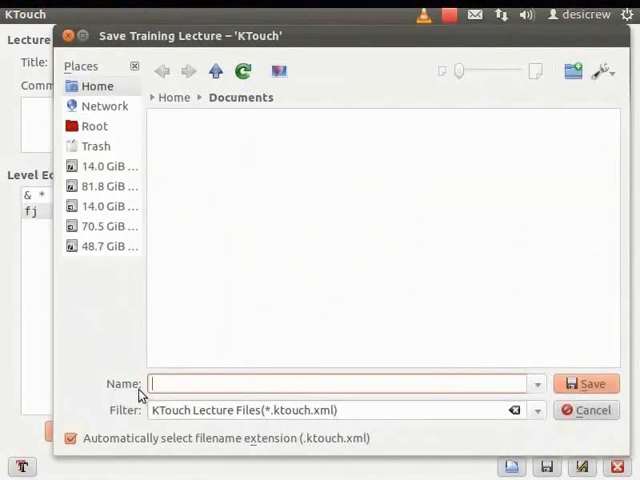
- Save the lecture to the Desktop as 'New Training Lecture' in KTouch lecture format
text(New Tra)
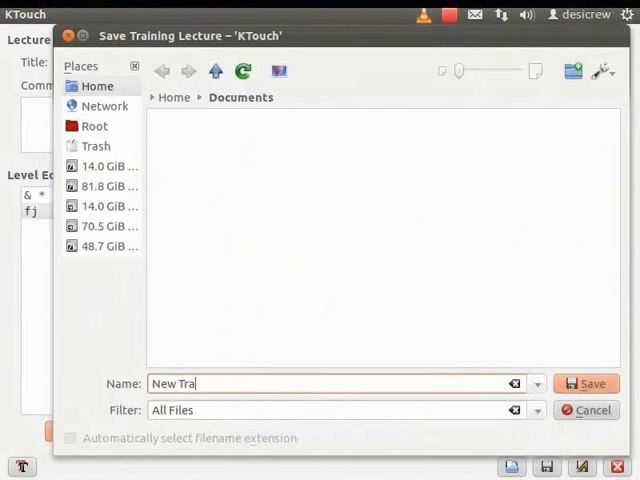
text(ining Lecture)
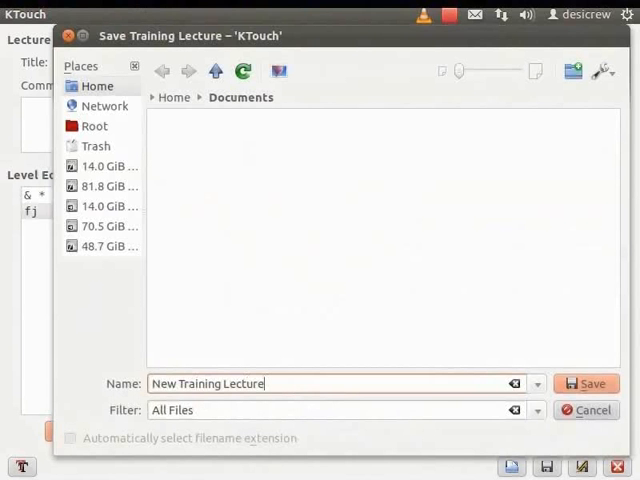
mouse_move(170, 404)
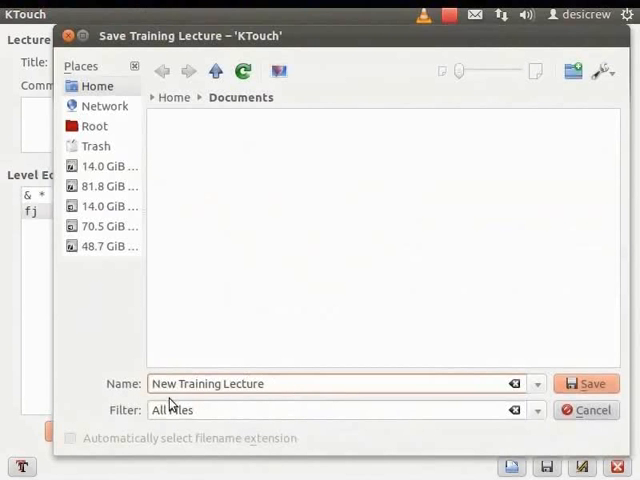
mouse_move(168, 424)
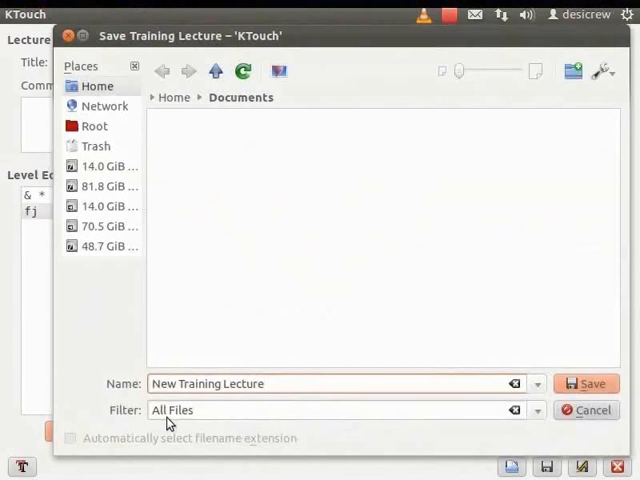
mouse_move(538, 418)
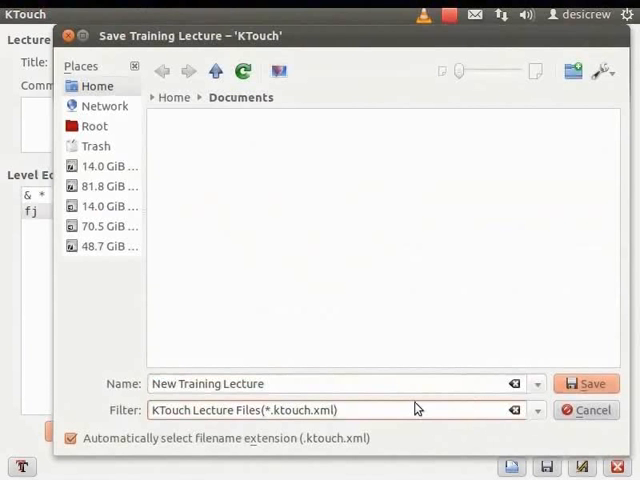
mouse_move(308, 428)
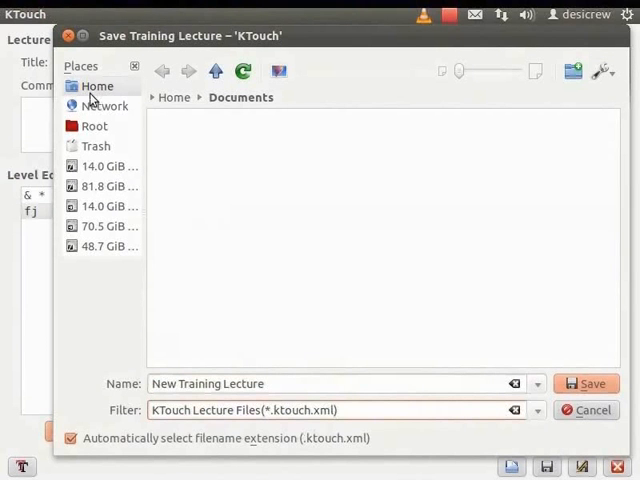
click(96, 84)
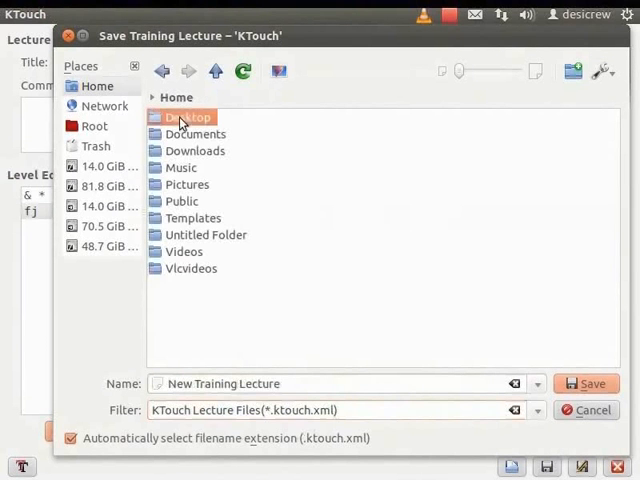
double_click(188, 116)
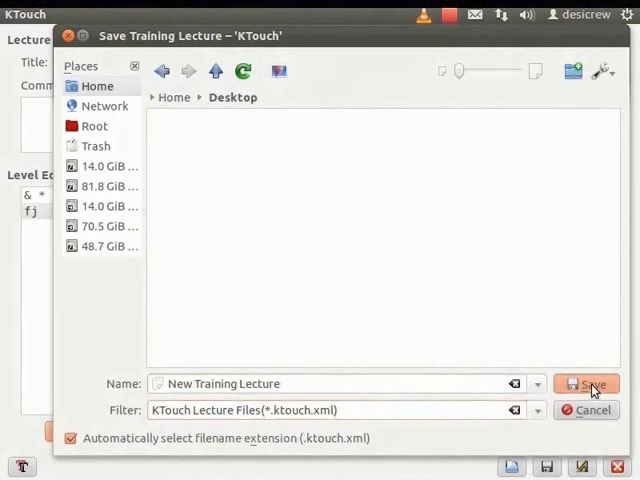
click(588, 384)
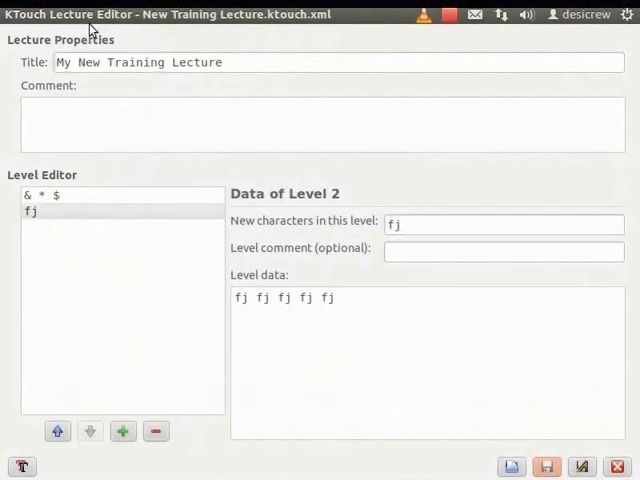
mouse_move(210, 48)
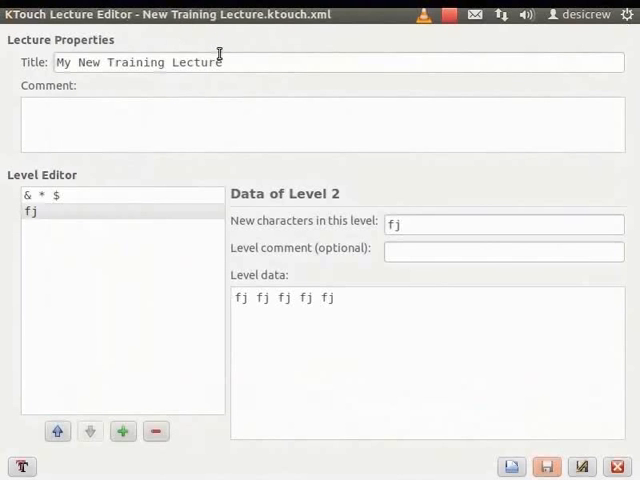
mouse_move(270, 96)
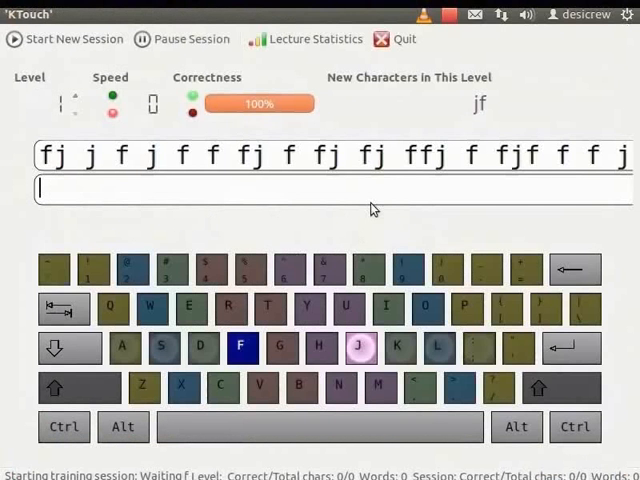
mouse_move(288, 220)
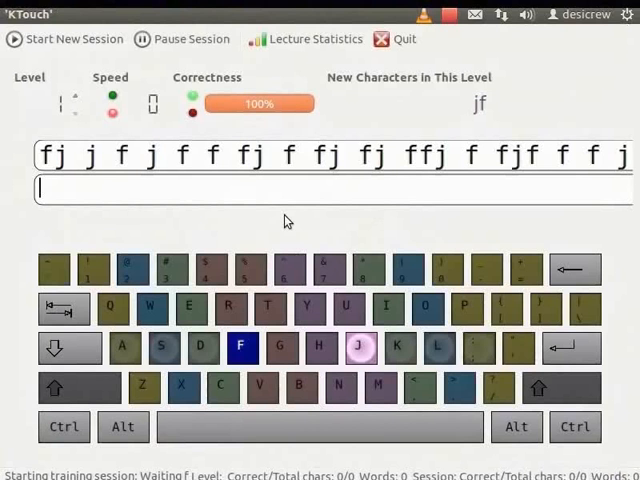
mouse_move(284, 220)
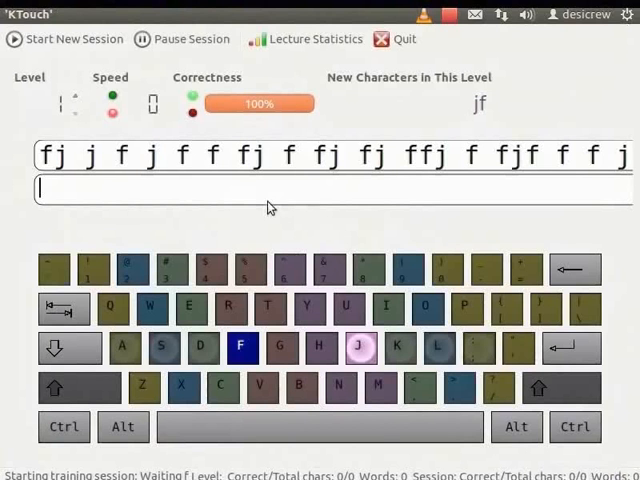
- Load 'New Training Lecture.ktouch.xml' from the Desktop via File > Open Lecture
click(68, 14)
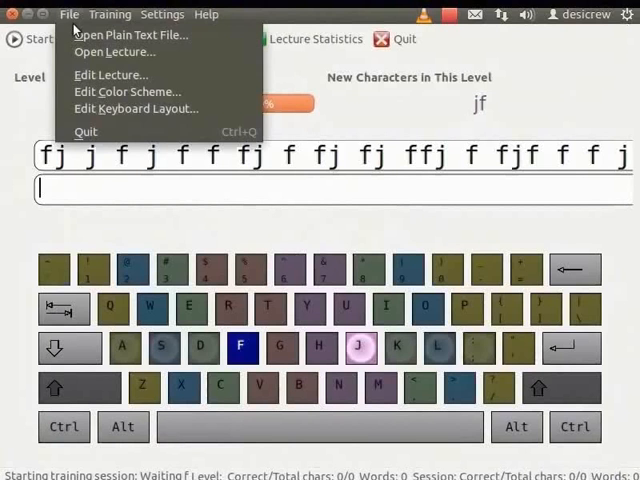
click(110, 74)
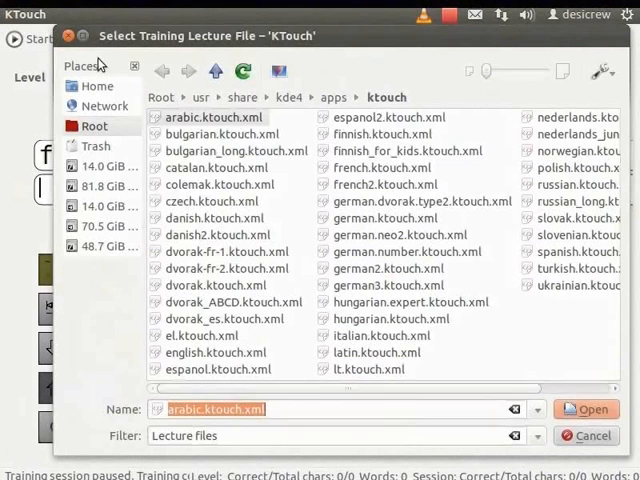
mouse_move(160, 50)
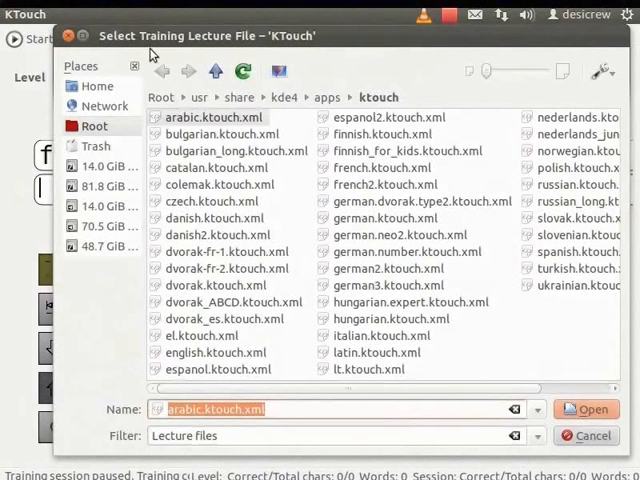
click(96, 84)
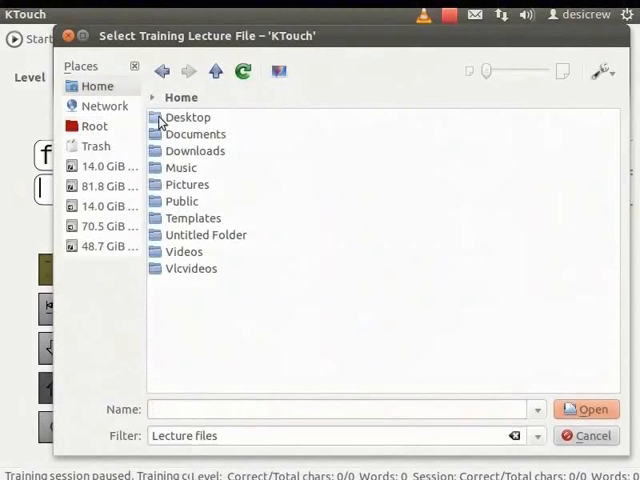
double_click(188, 116)
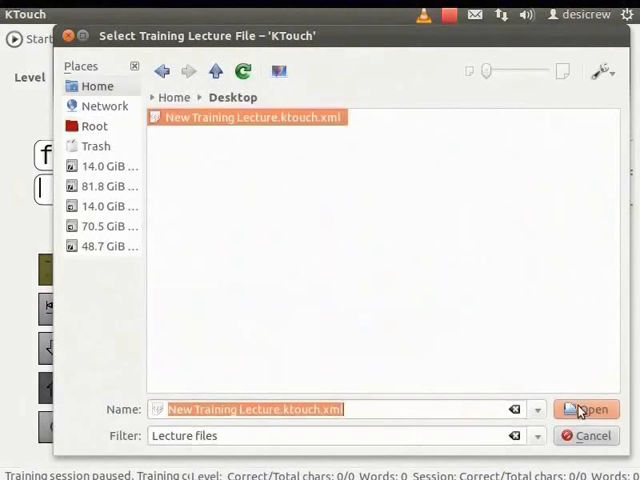
click(586, 408)
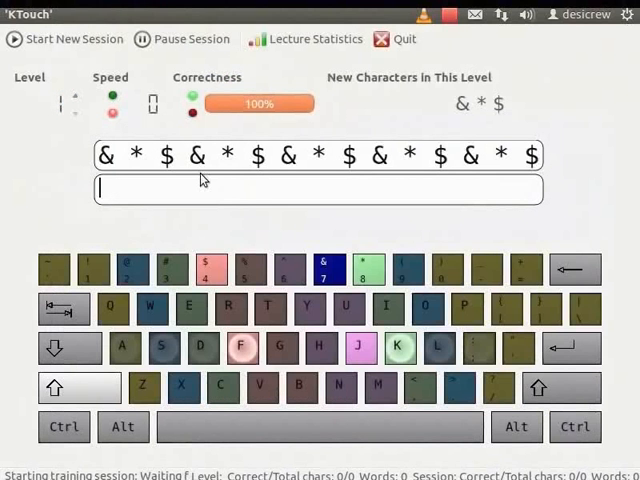
- Begin typing the first level's '&' and '$' characters
text(& *)
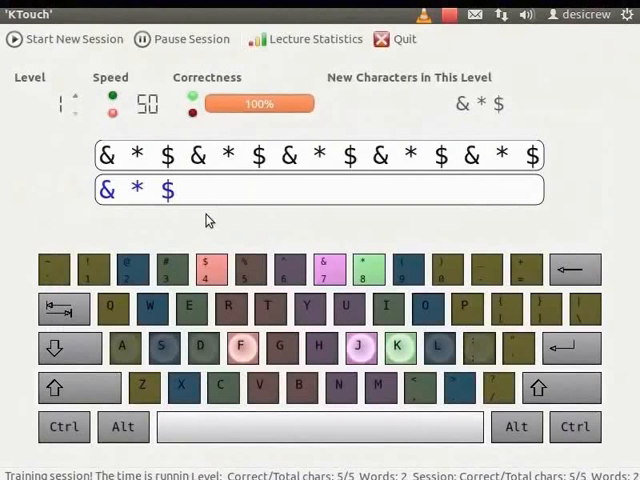
text($)
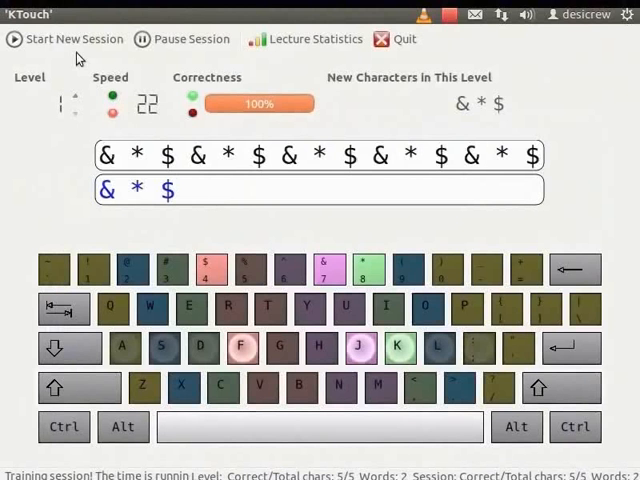
- Browse File > Open Lecture to the system's /usr/share folder for another lecture
click(68, 14)
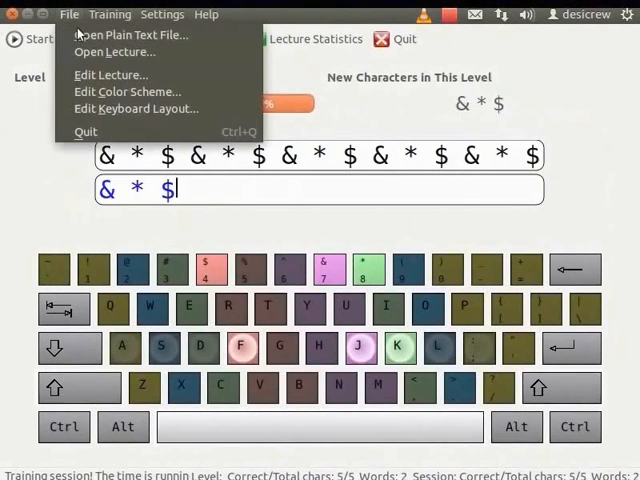
click(104, 52)
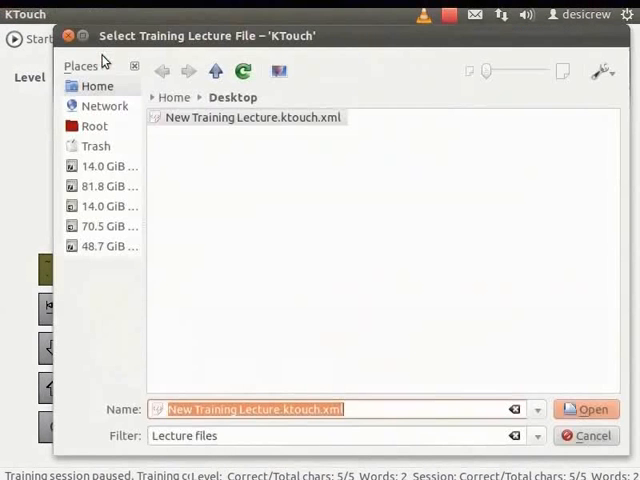
click(94, 124)
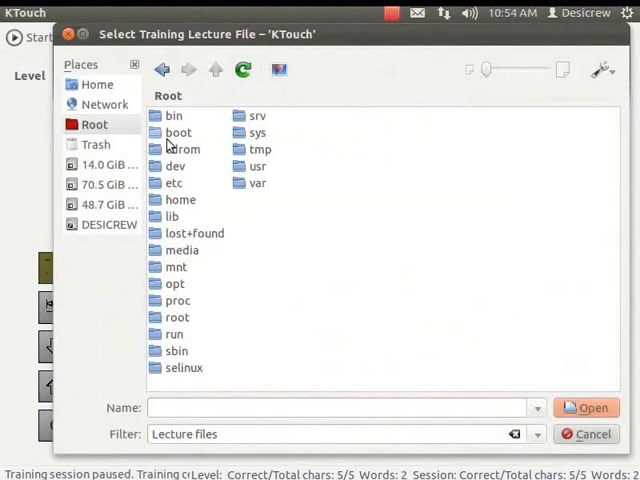
double_click(256, 166)
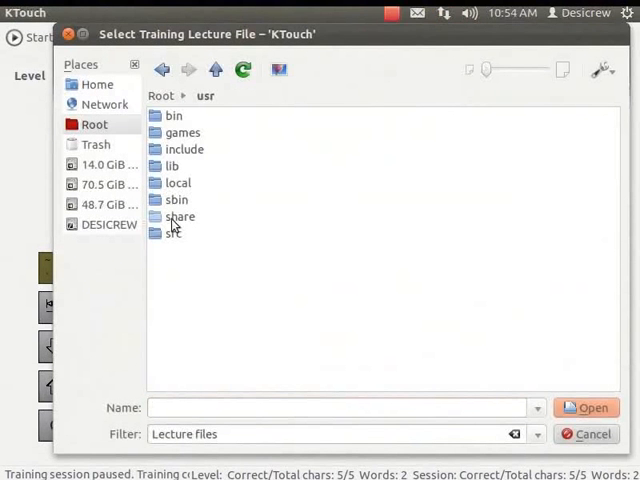
double_click(180, 216)
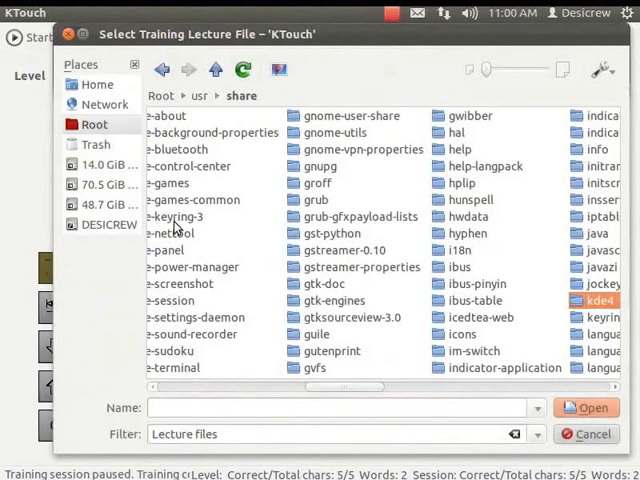
mouse_move(600, 314)
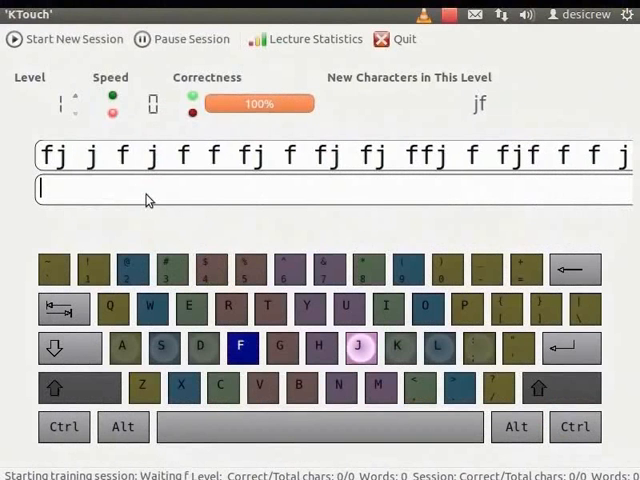
mouse_move(132, 176)
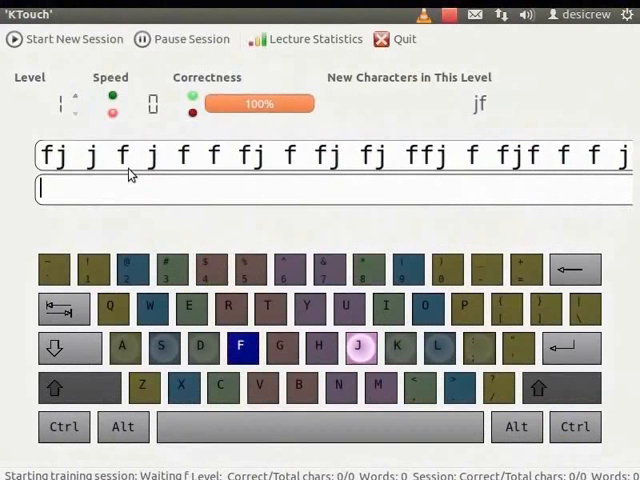
mouse_move(132, 100)
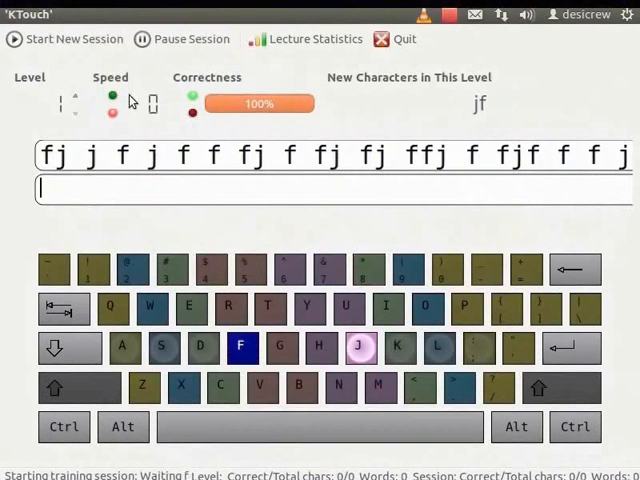
mouse_move(132, 64)
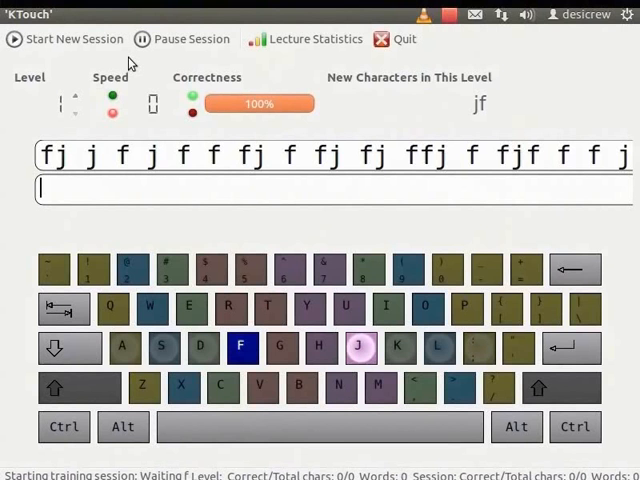
- In Configure KTouch's Color Settings, enable custom colours for the typing line
click(162, 14)
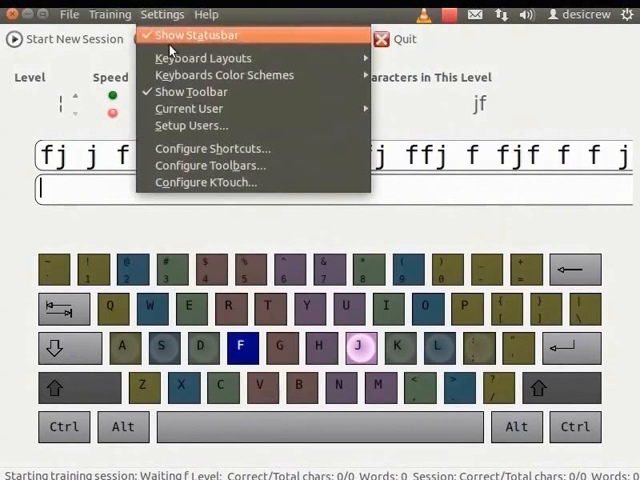
click(204, 182)
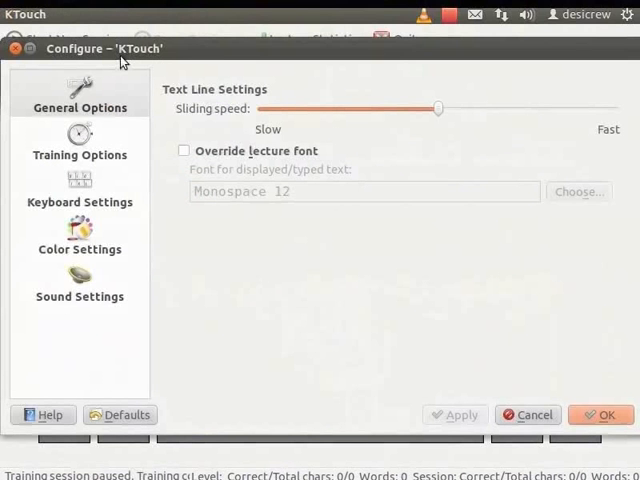
mouse_move(88, 190)
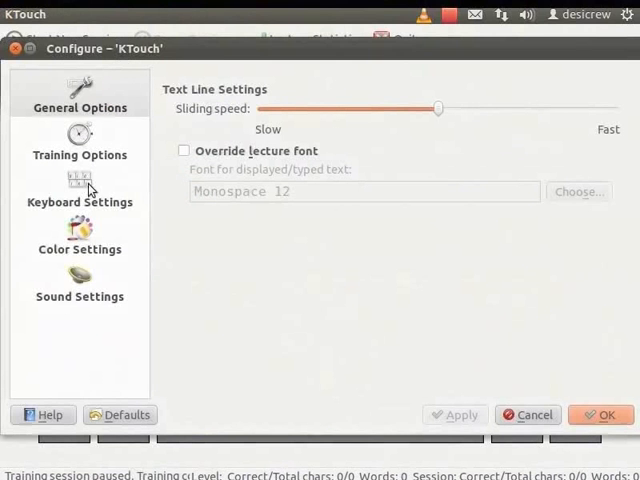
click(80, 250)
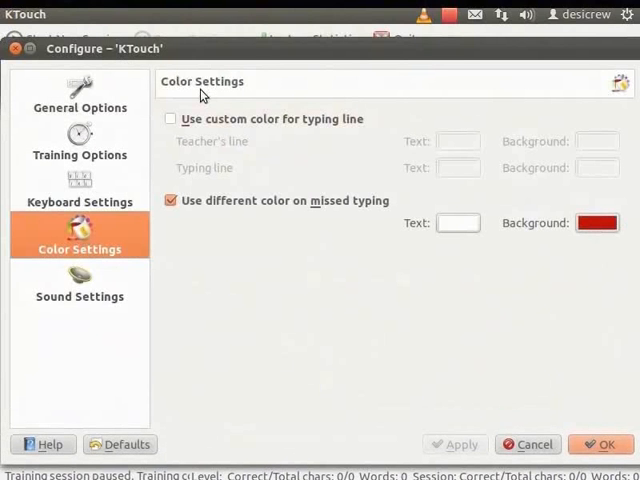
click(172, 118)
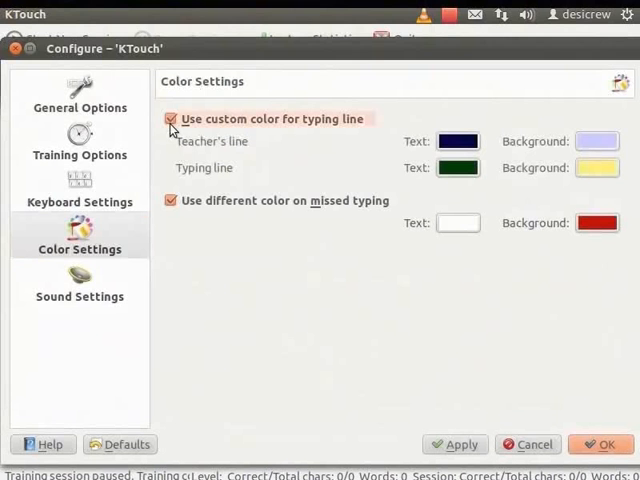
mouse_move(324, 136)
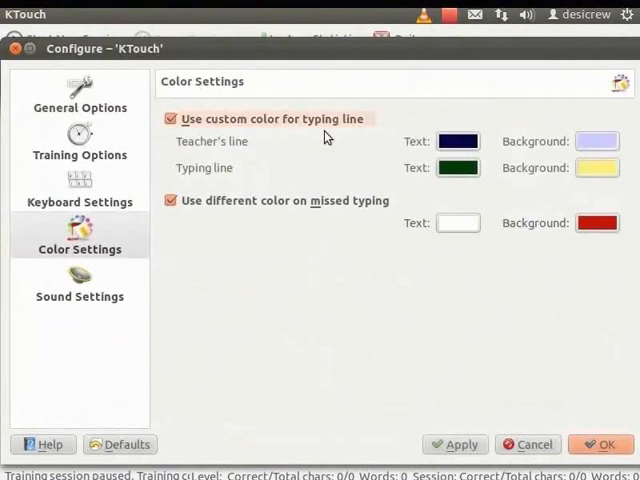
mouse_move(224, 160)
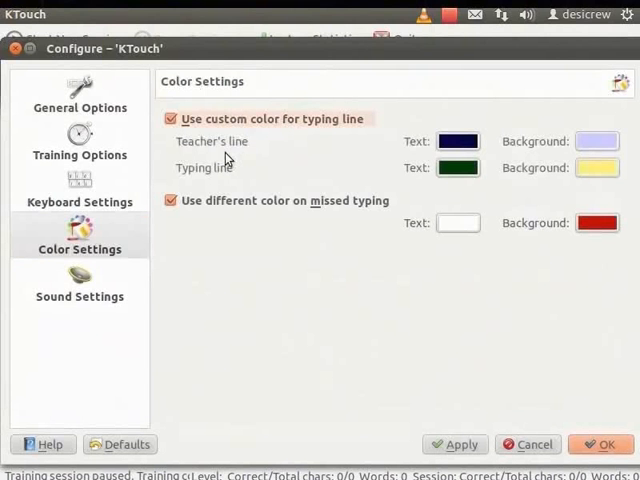
mouse_move(346, 156)
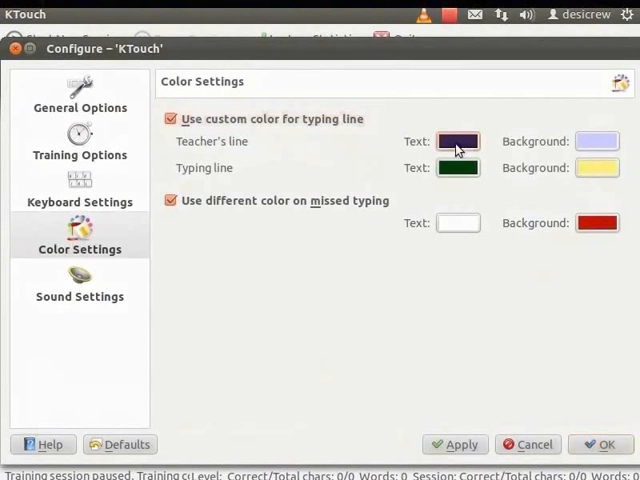
- Set the teacher's line text colour to green
click(456, 140)
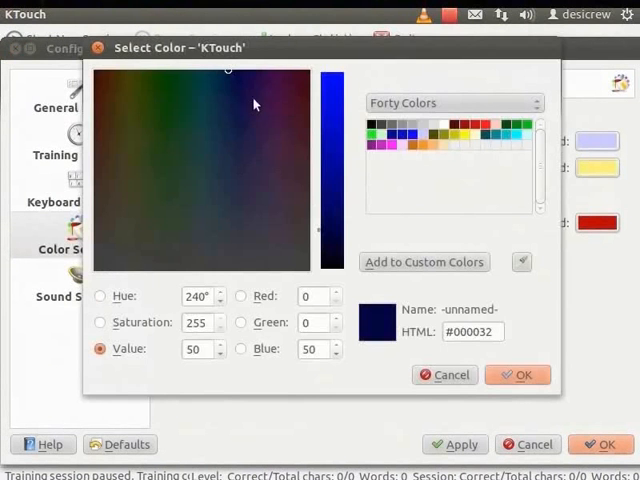
mouse_move(192, 64)
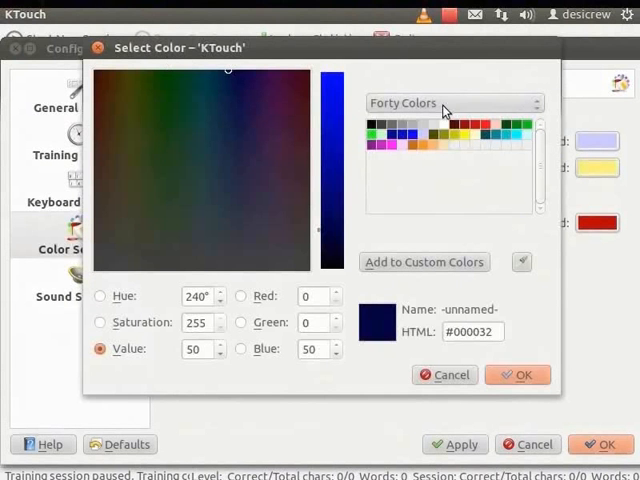
click(516, 124)
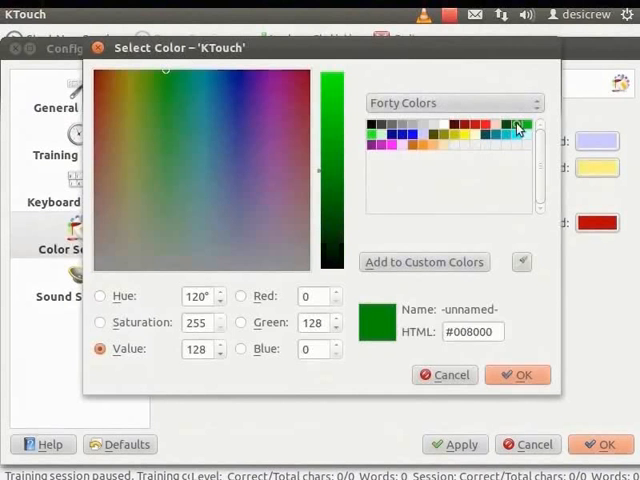
mouse_move(520, 376)
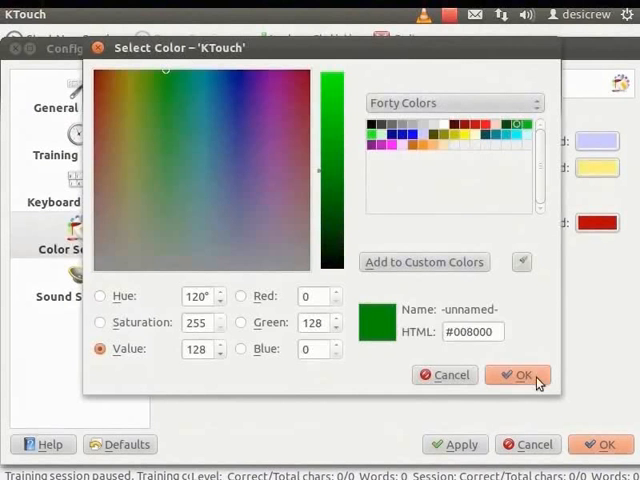
click(516, 376)
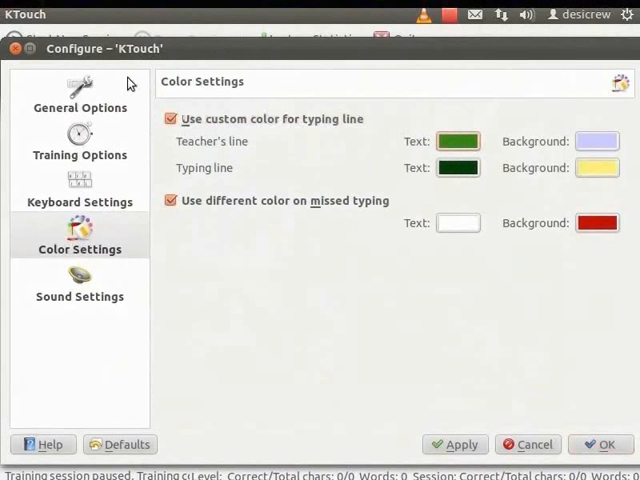
mouse_move(94, 64)
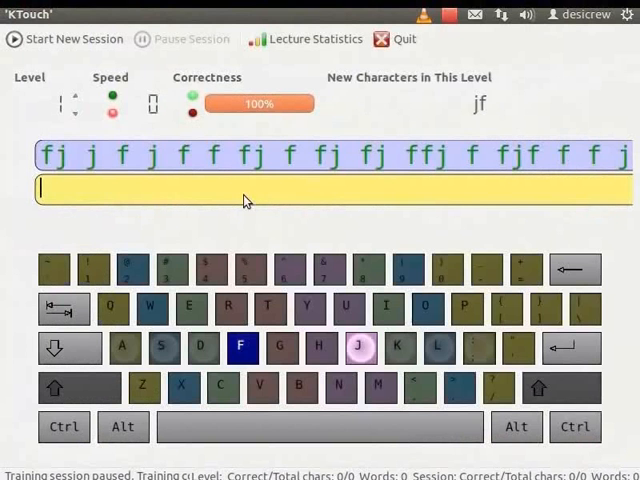
mouse_move(196, 176)
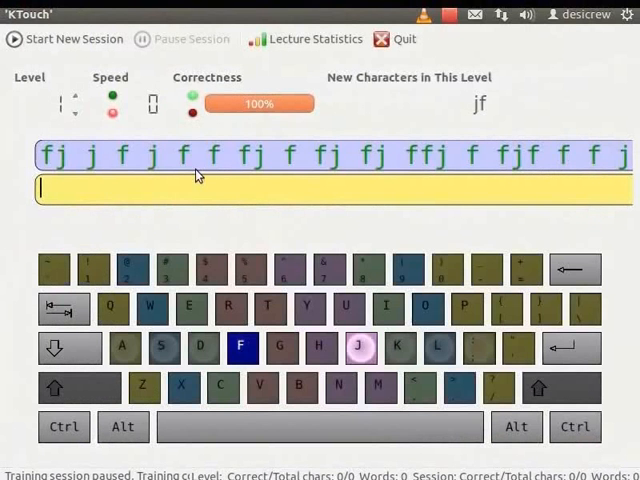
mouse_move(212, 236)
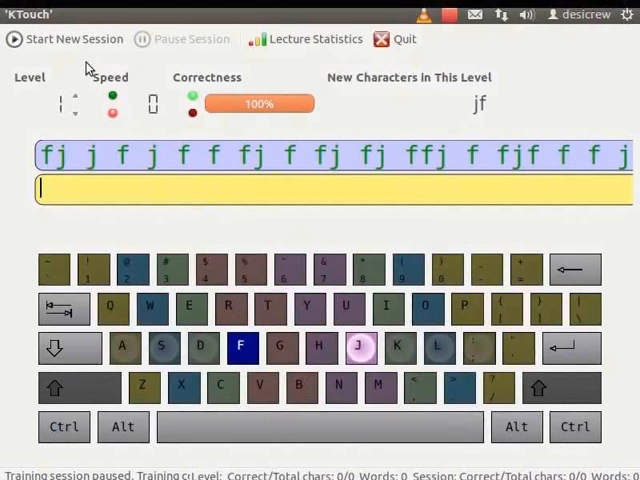
click(68, 14)
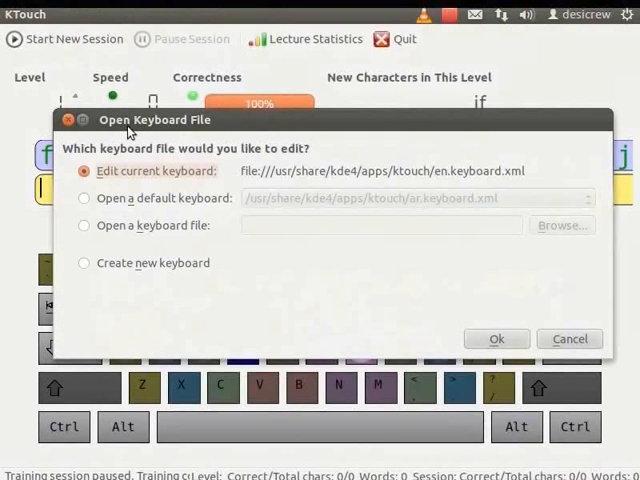
mouse_move(94, 196)
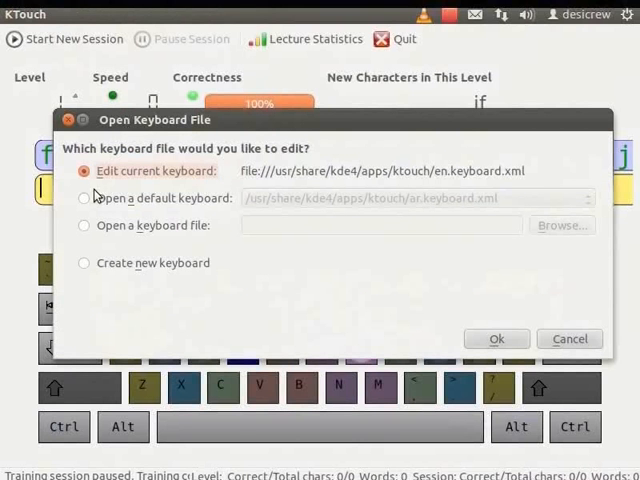
- Open the default en.keyboard.xml layout in the Keyboard Editor
click(84, 198)
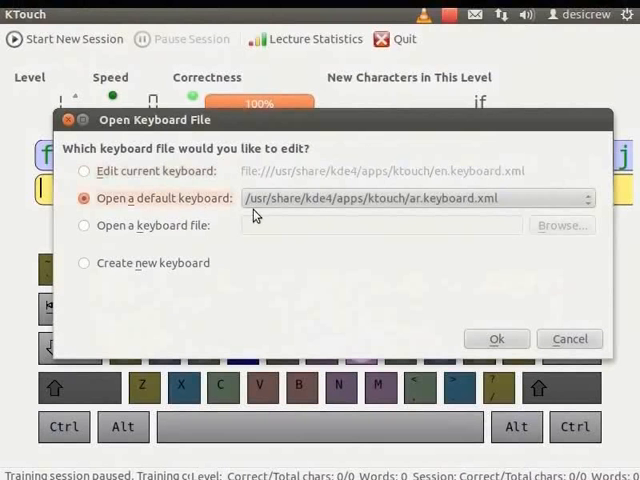
mouse_move(590, 208)
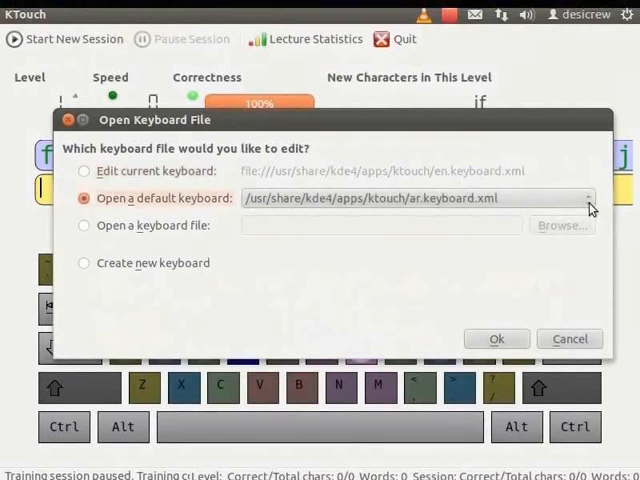
click(588, 196)
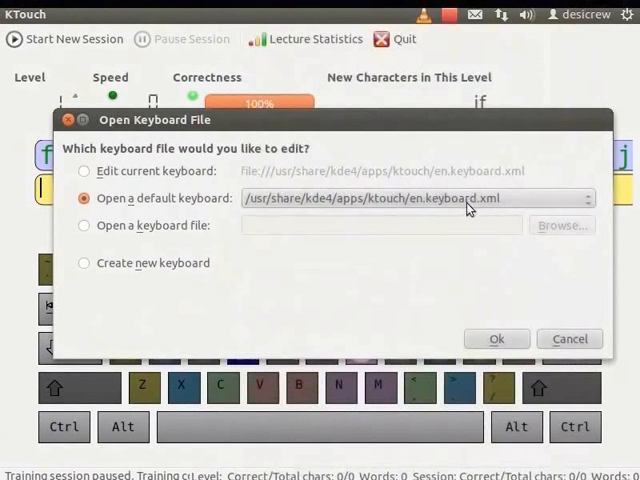
click(496, 338)
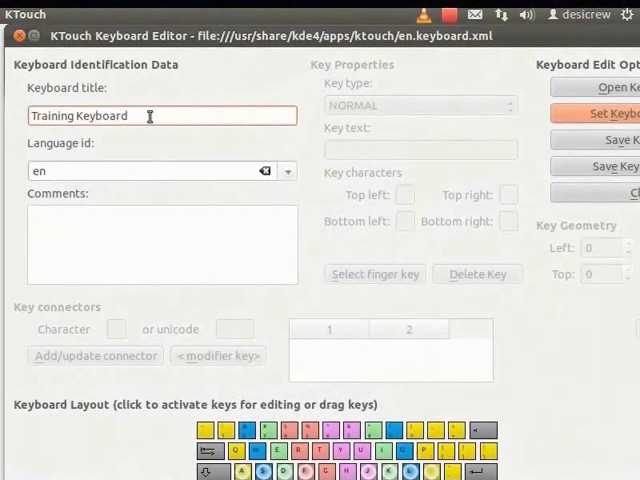
mouse_move(84, 152)
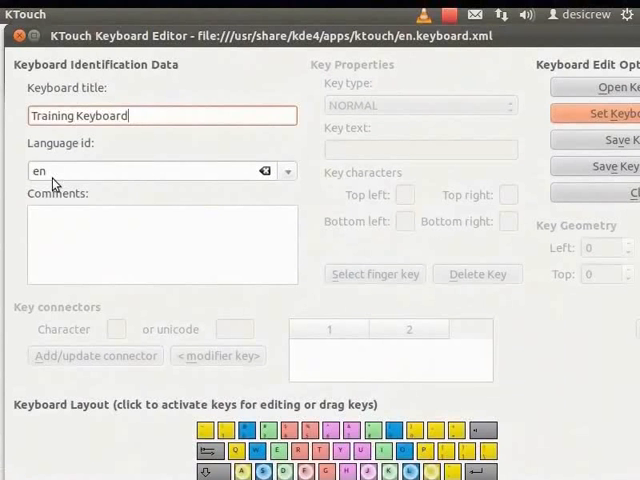
mouse_move(436, 70)
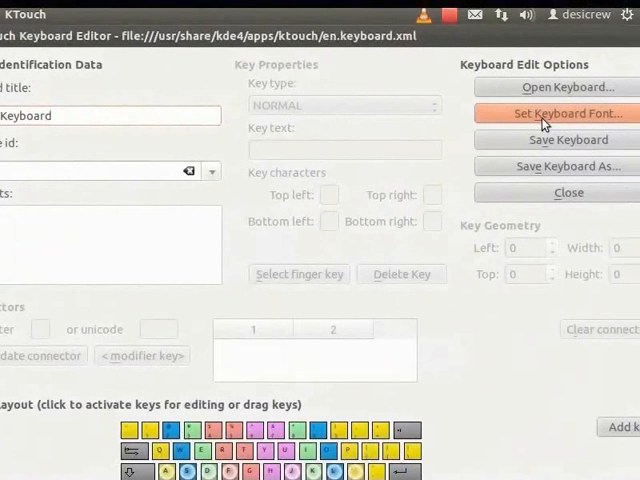
- Set the keyboard key font to Ubuntu Italic, size 11
click(568, 112)
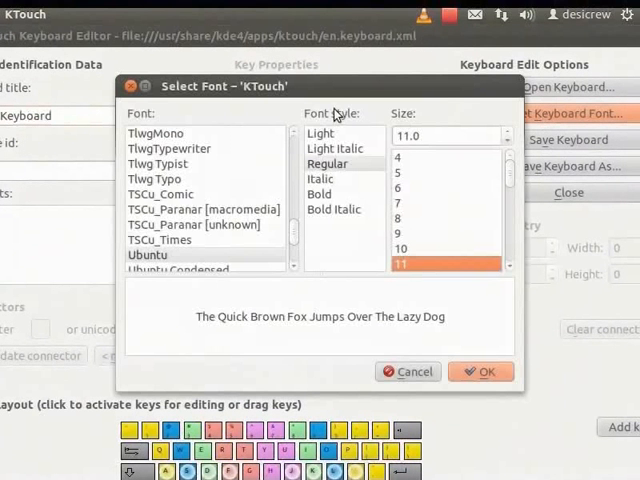
mouse_move(210, 108)
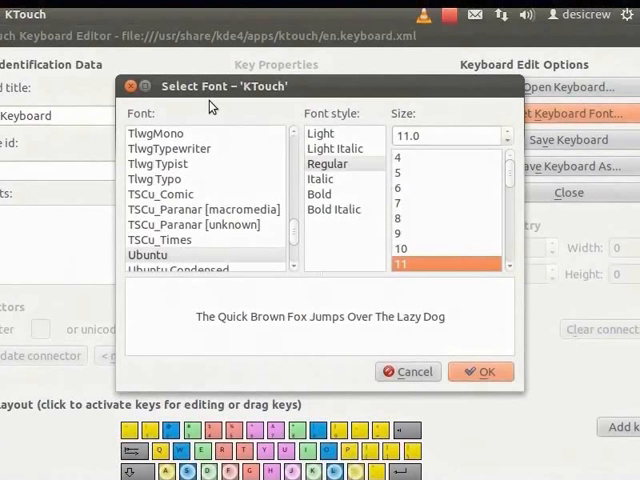
click(148, 256)
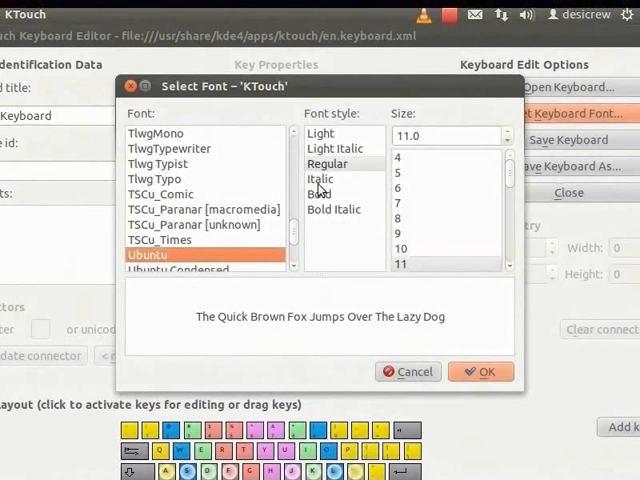
click(320, 178)
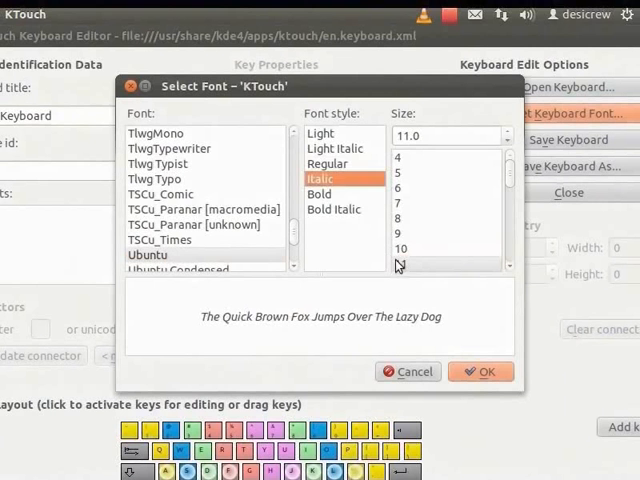
click(450, 262)
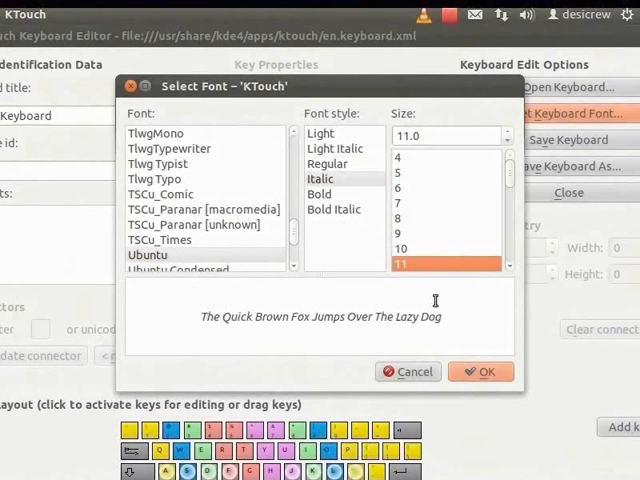
click(480, 372)
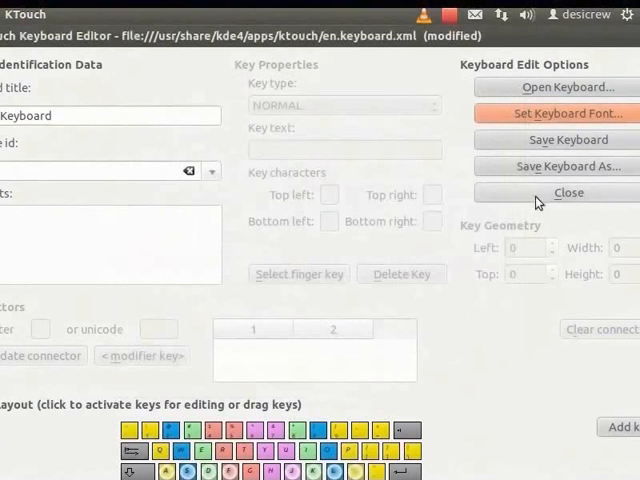
- Start Save Keyboard As and browse to the /usr/share/kde4/apps/ktouch keyboards folder
click(568, 166)
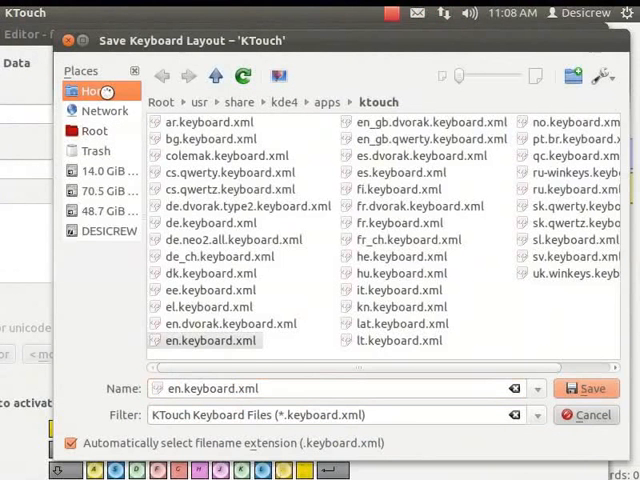
click(96, 90)
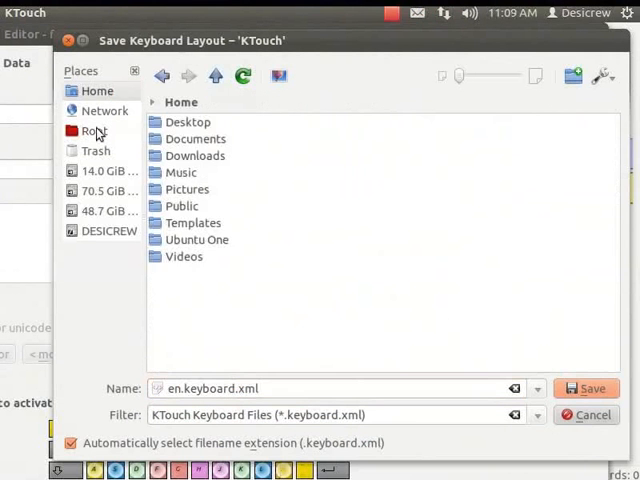
click(96, 130)
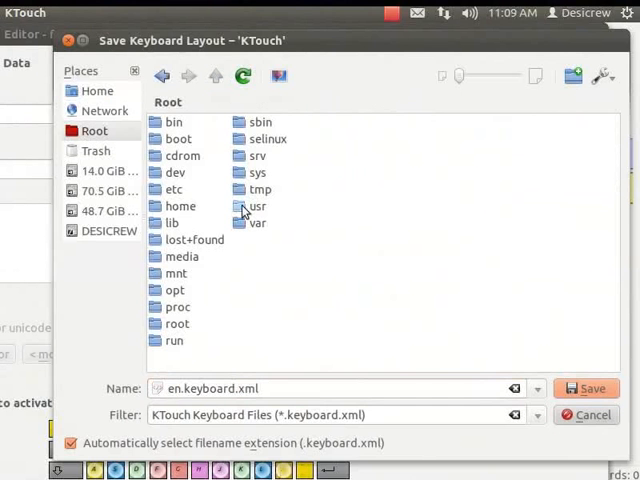
double_click(256, 206)
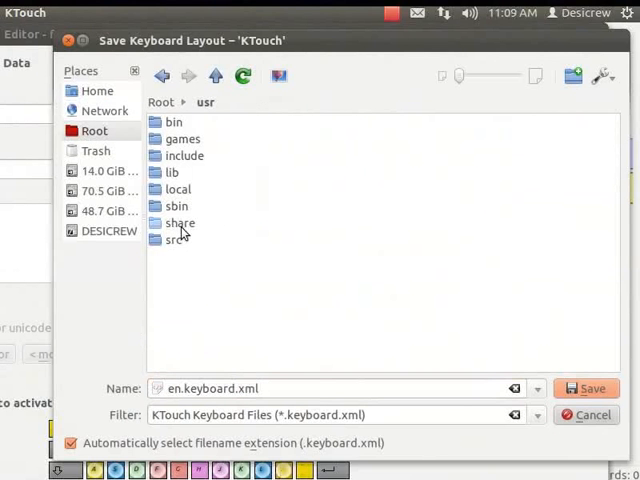
double_click(180, 222)
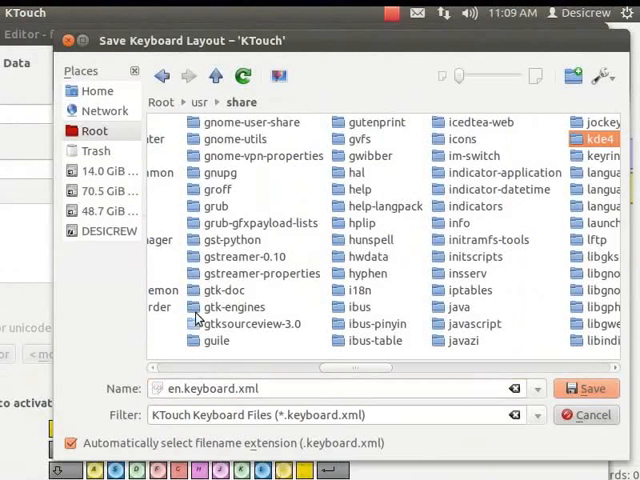
double_click(600, 138)
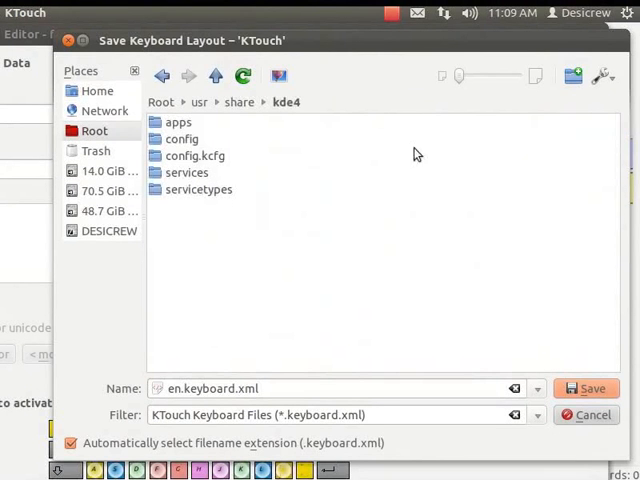
double_click(178, 120)
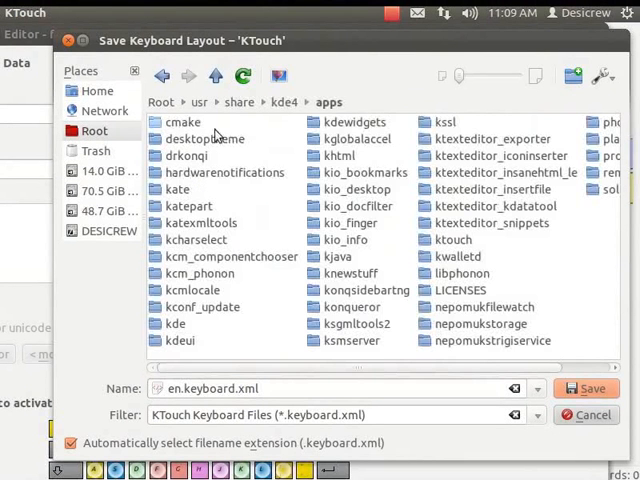
double_click(452, 240)
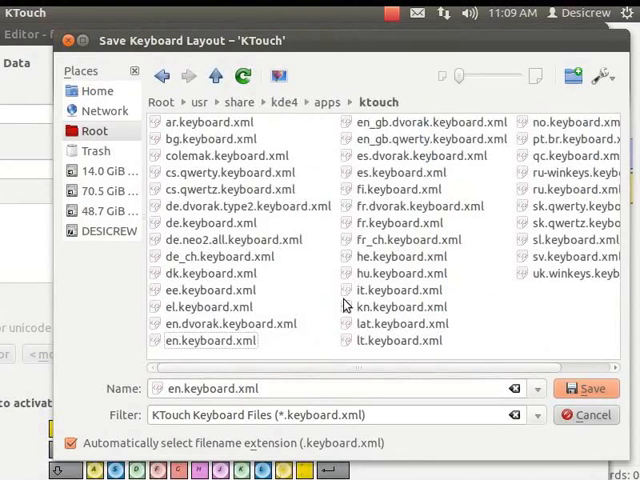
- Save the layout there as practice.keyboard.xml, replacing the existing file name
click(208, 340)
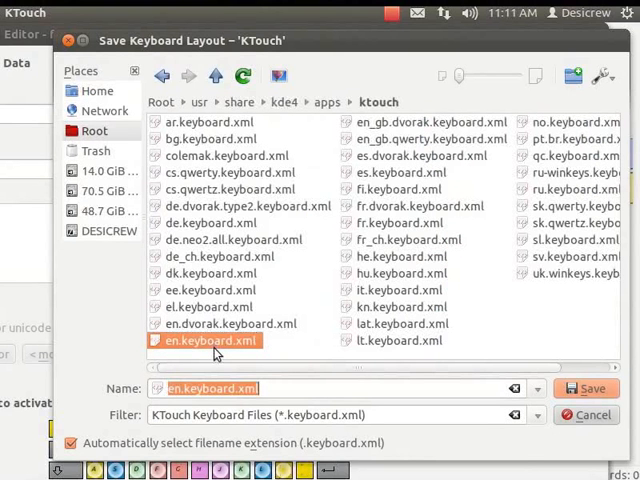
mouse_move(118, 404)
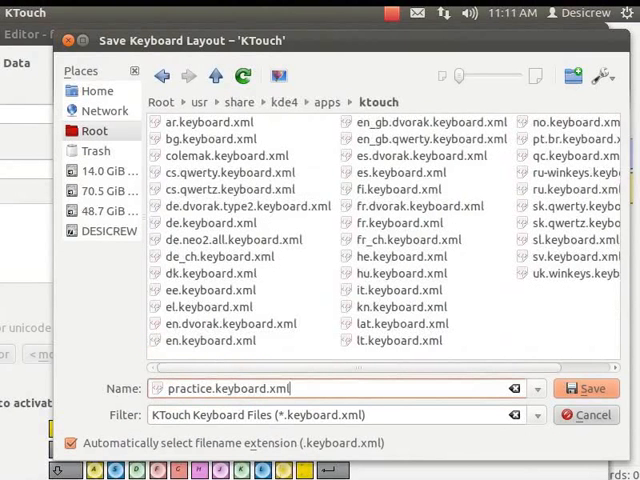
click(586, 388)
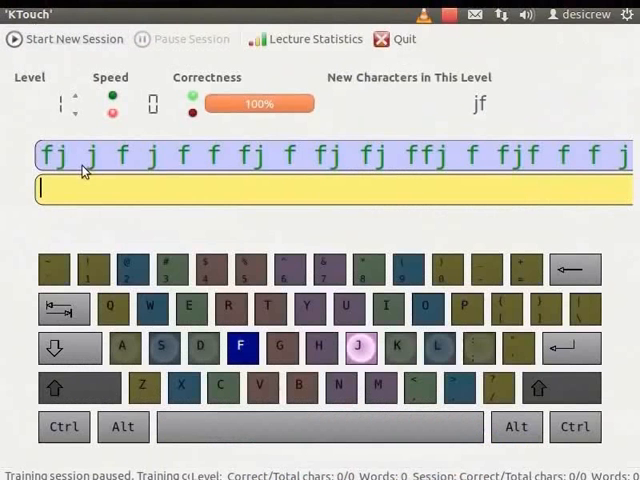
mouse_move(90, 222)
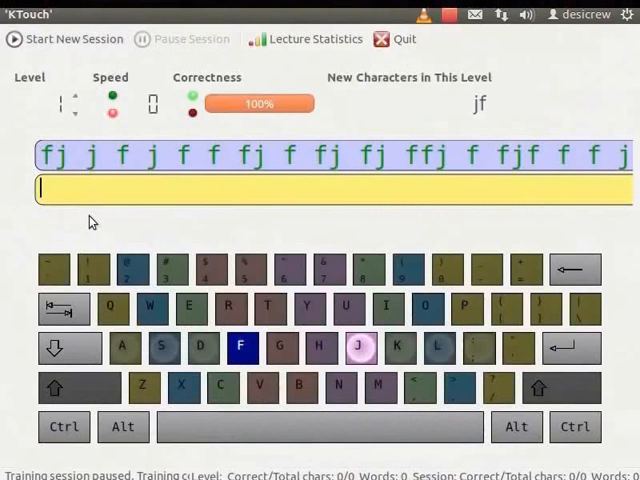